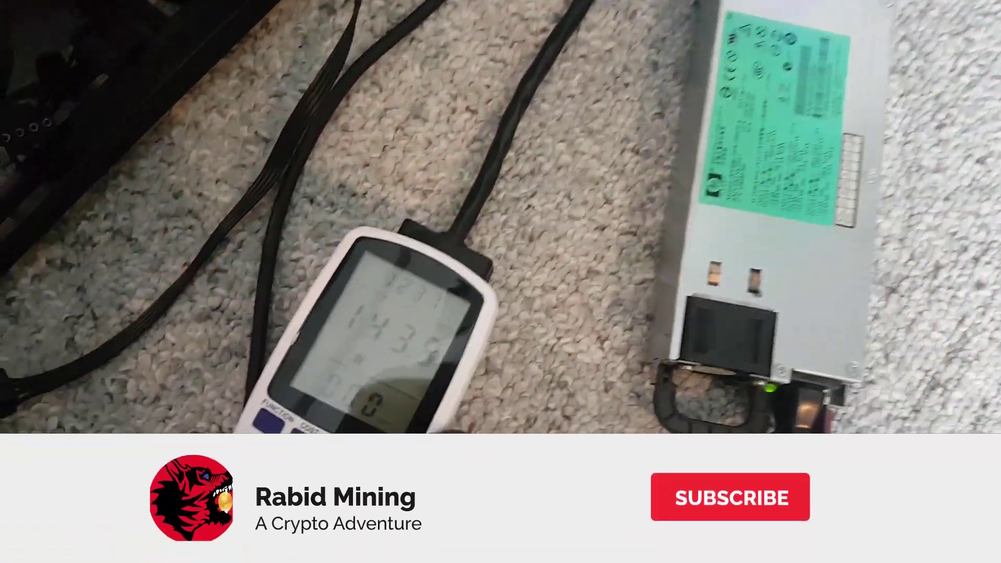
{"action": "left_click", "coordinate": [730, 497]}
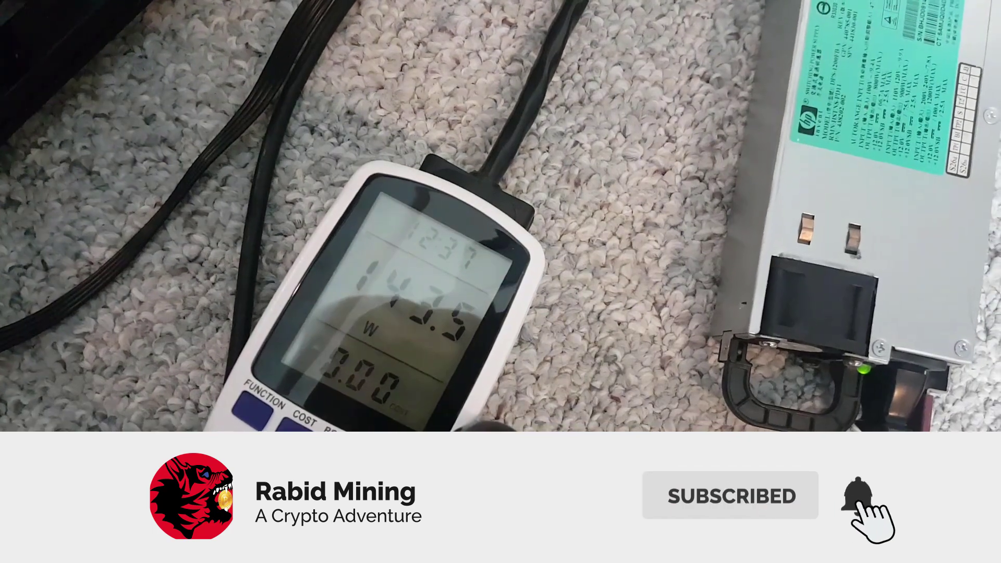